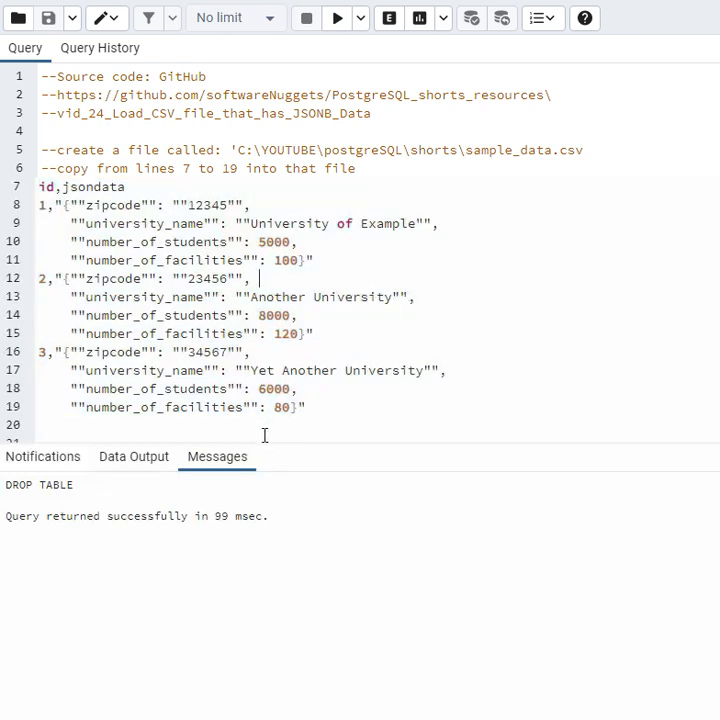
Step: Scroll the Query editor down to the CREATE TEMPORARY TABLE and COPY statements
{"action": "scroll", "scroll_direction": "down", "scroll_amount": 3}
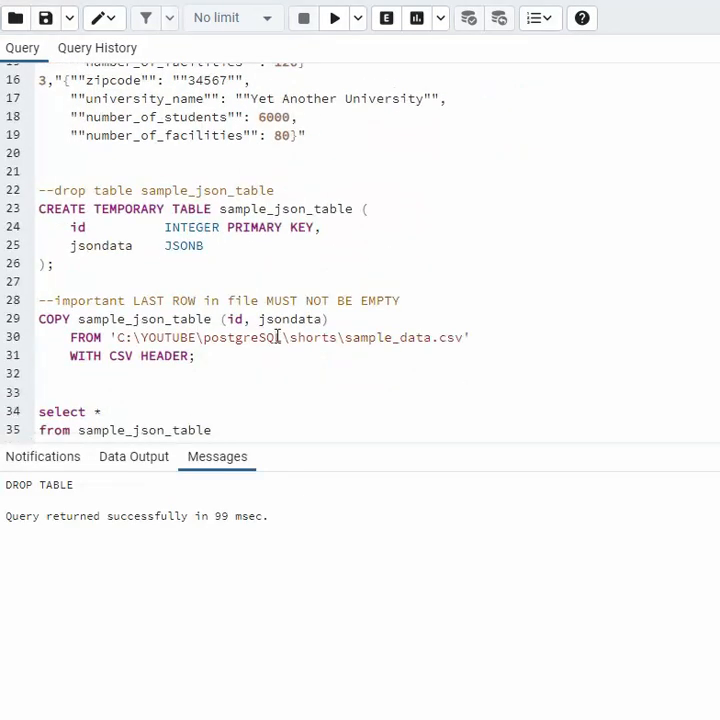
Step: Run the CREATE TEMPORARY TABLE statement for sample_json_table (id integer primary key, jsondata JSONB)
{"action": "left_click_drag", "start_coordinate": [36, 190], "coordinate": [52, 264]}
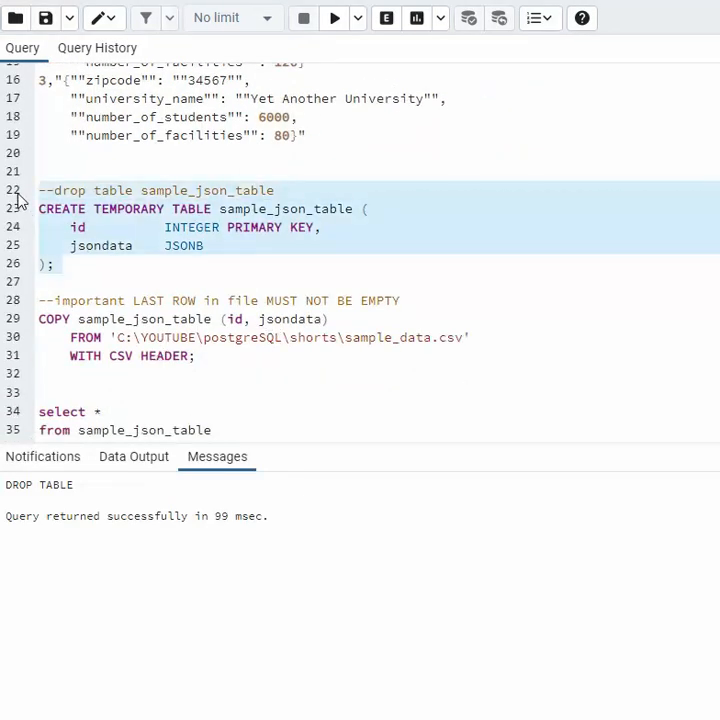
{"action": "left_click", "coordinate": [336, 18]}
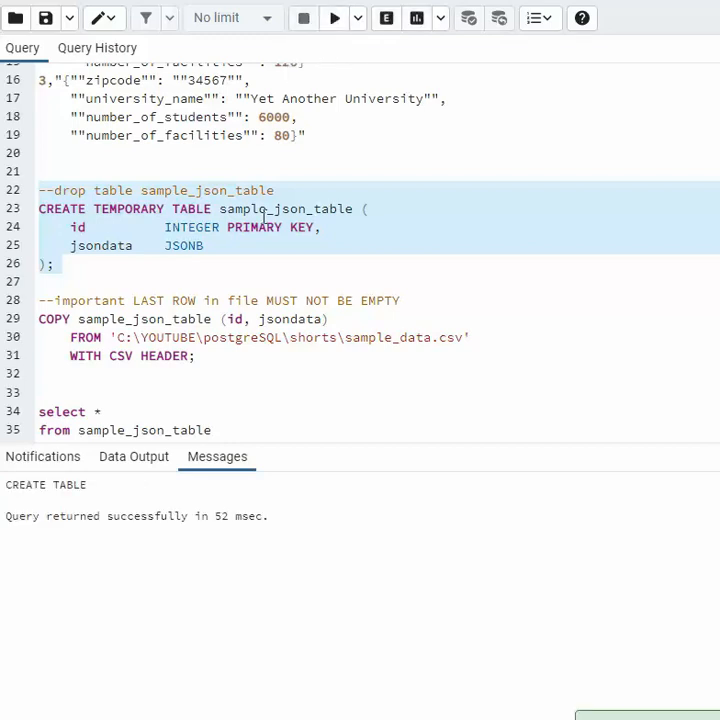
{"action": "left_click", "coordinate": [120, 244]}
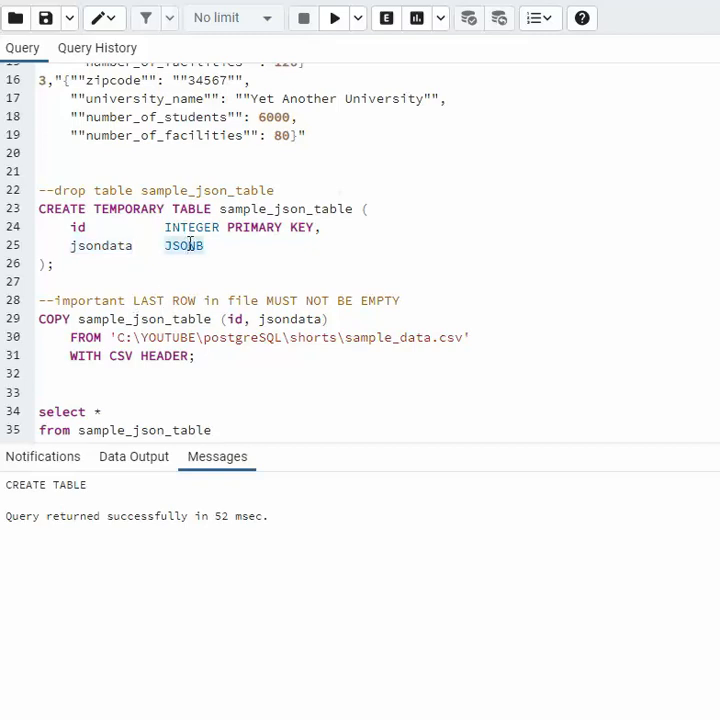
{"action": "mouse_move", "coordinate": [190, 244]}
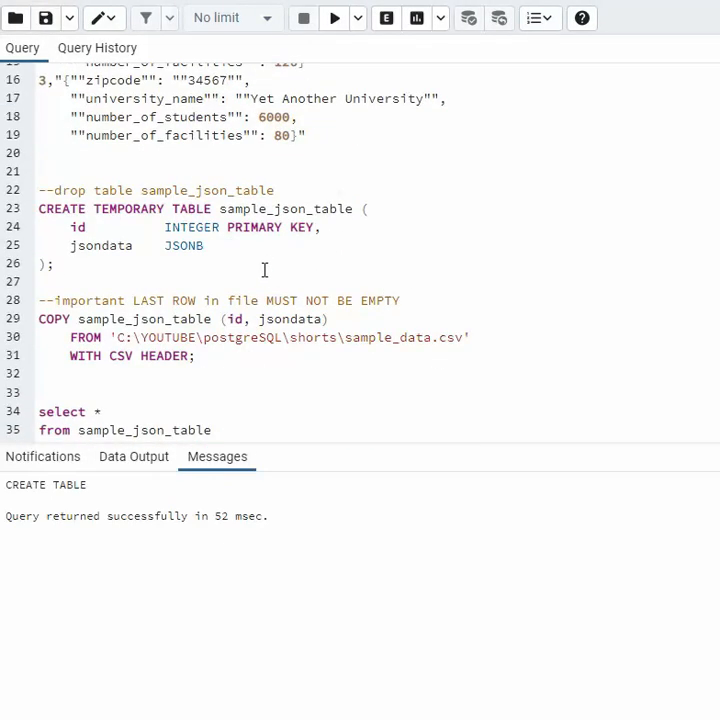
Step: Run the COPY import and SELECT * FROM sample_json_table, returning its 3 JSON rows
{"action": "left_click_drag", "start_coordinate": [38, 318], "coordinate": [196, 356]}
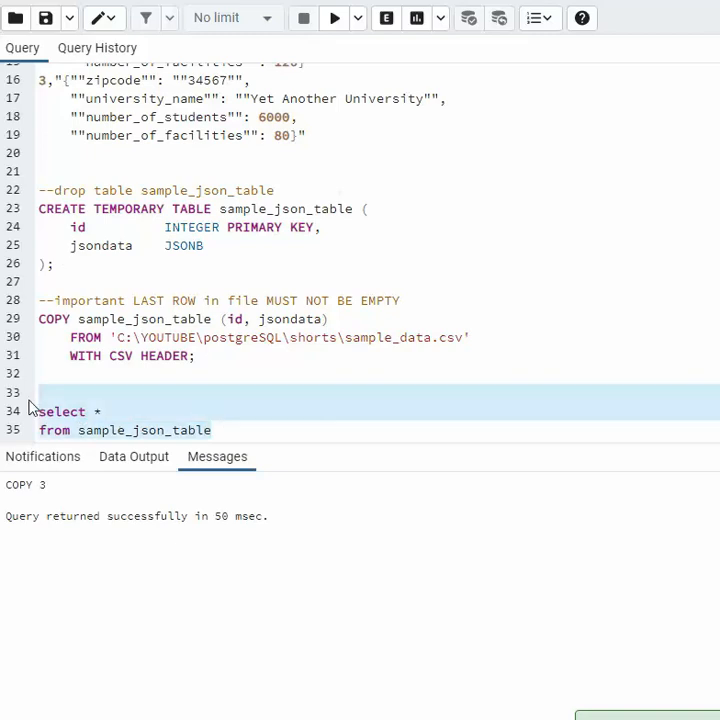
{"action": "left_click", "coordinate": [132, 456]}
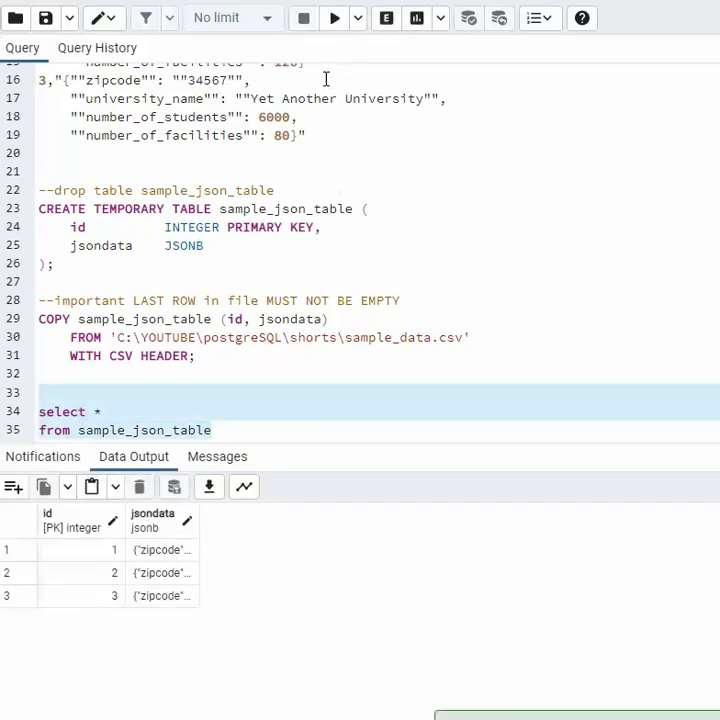